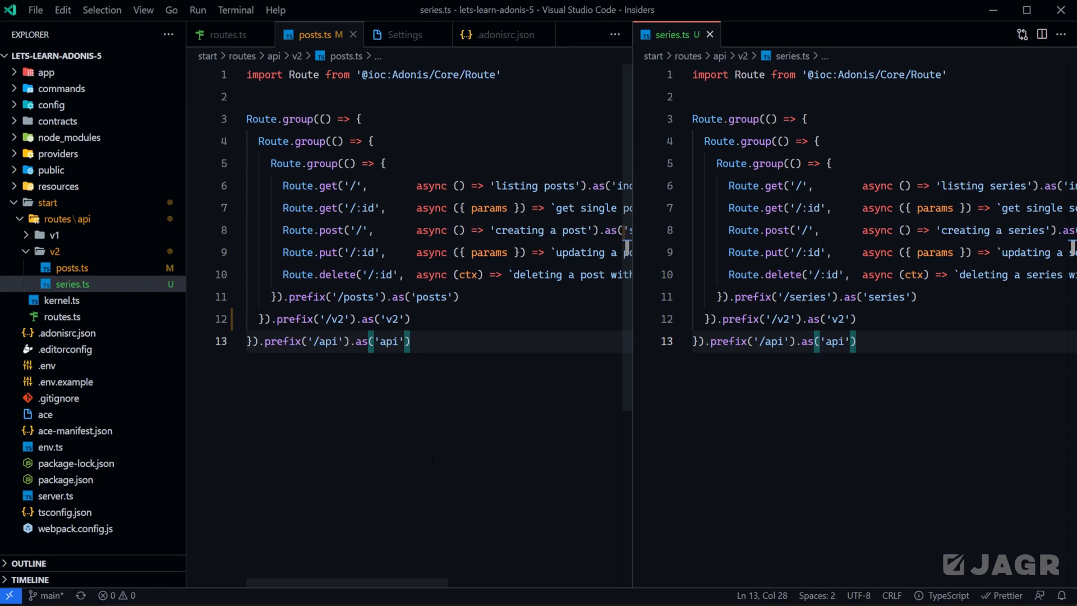
pyautogui.moveTo(96, 294)
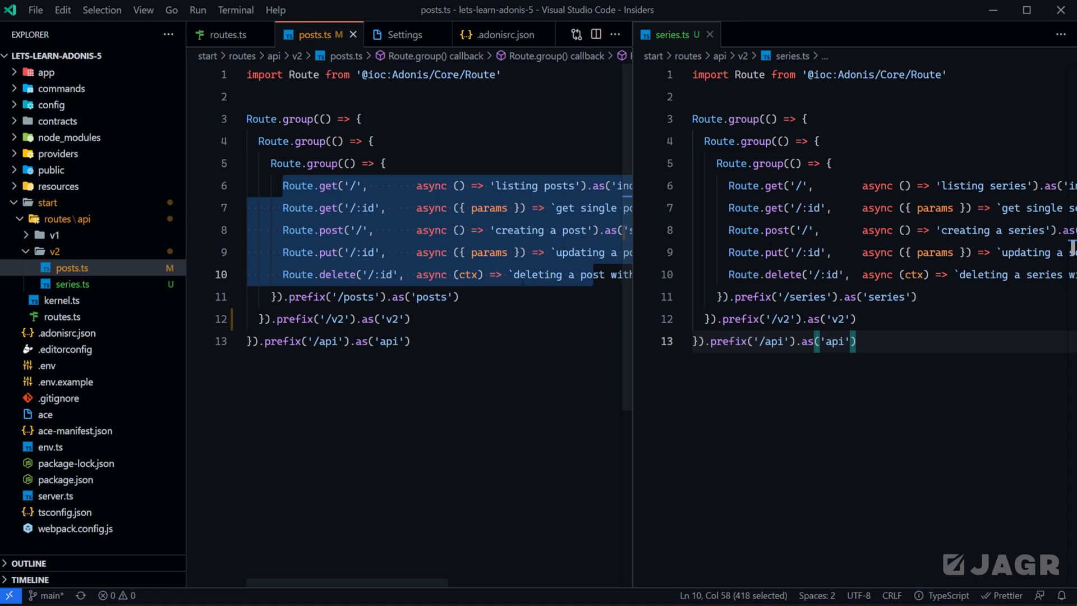
# Move the outer /api and /v2 Route.group wrappers from posts.ts into routes.ts as empty nested groups
pyautogui.click(276, 318)
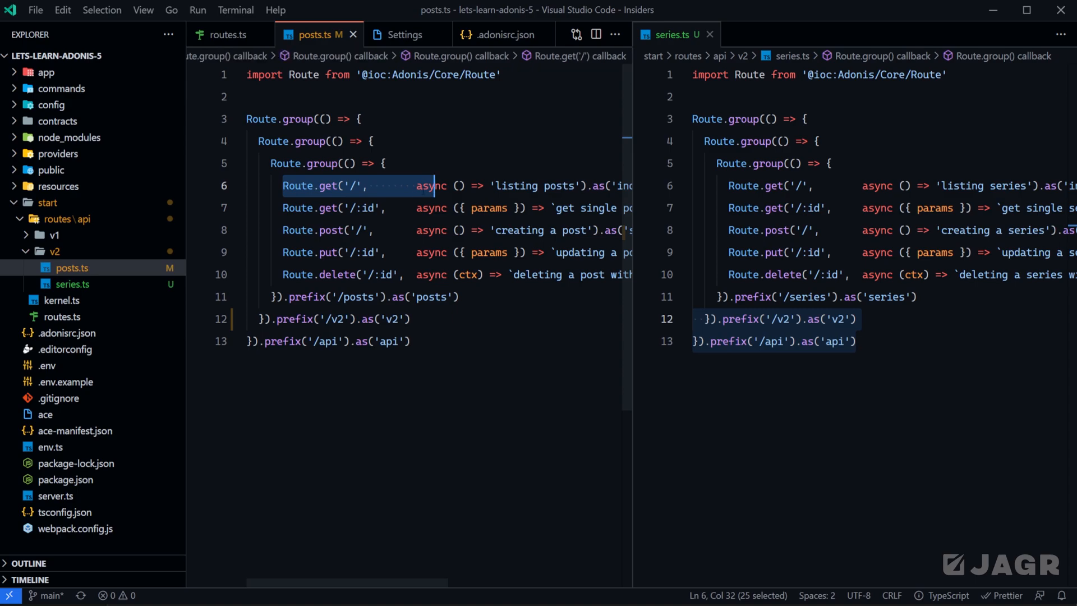
pyautogui.moveTo(326, 185)
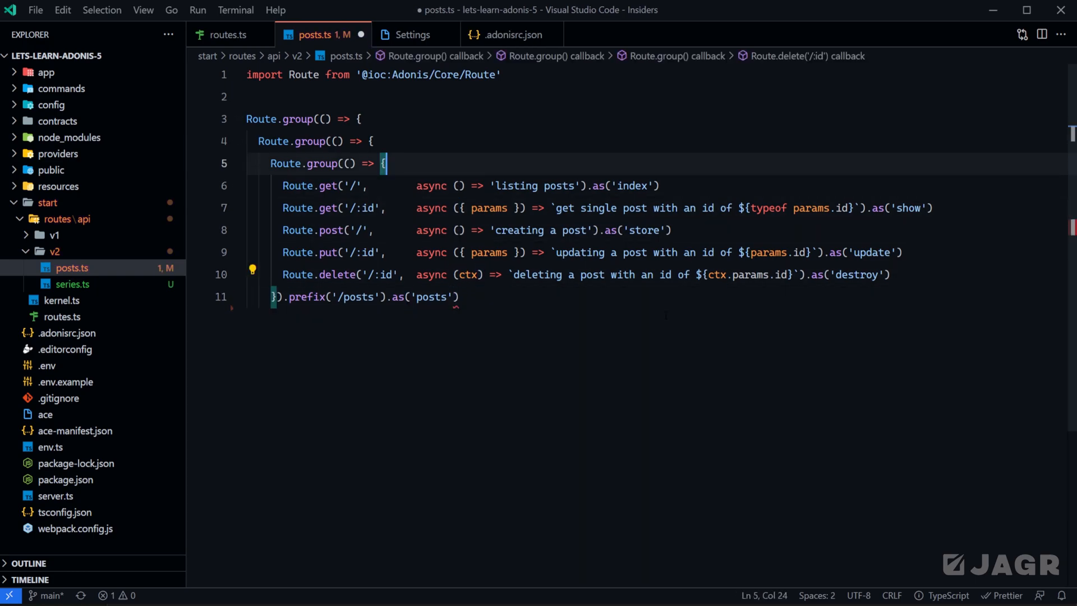
pyautogui.click(72, 284)
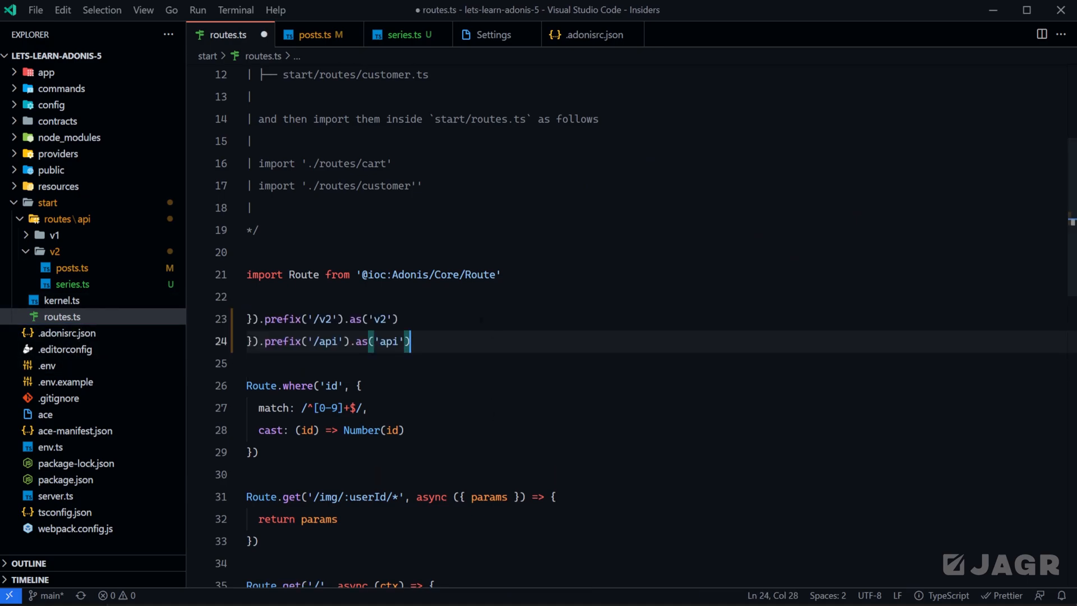
pyautogui.write('Route.group(() => {')
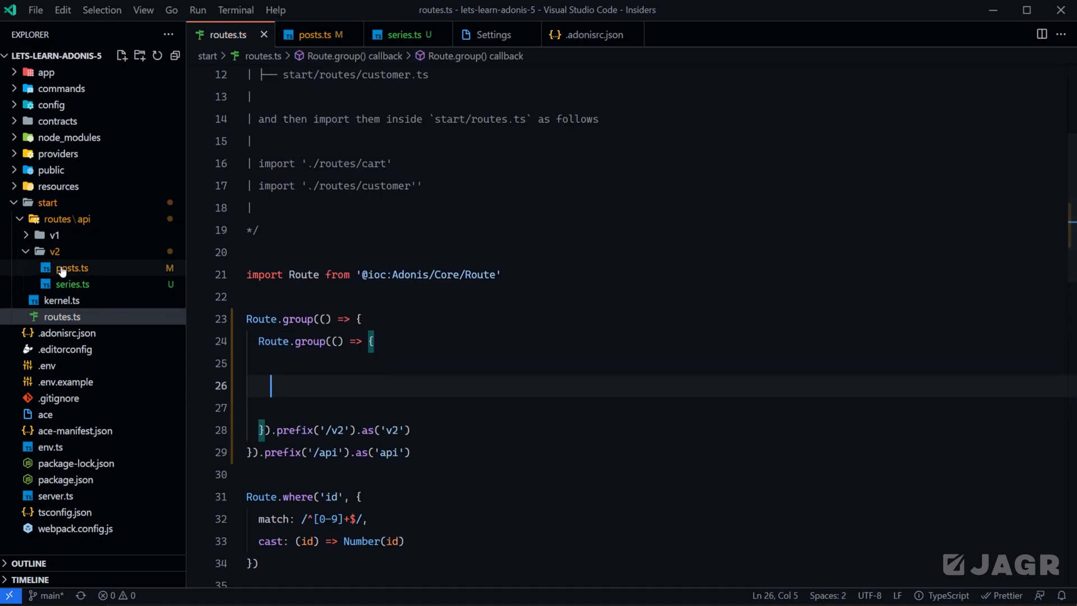
pyautogui.moveTo(71, 284)
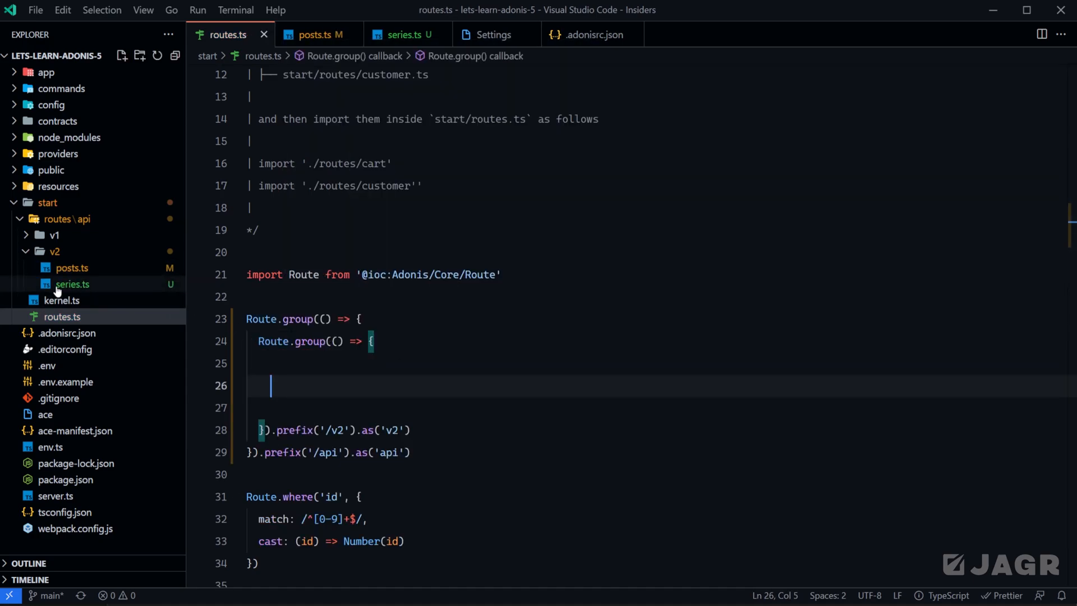
pyautogui.moveTo(291, 430)
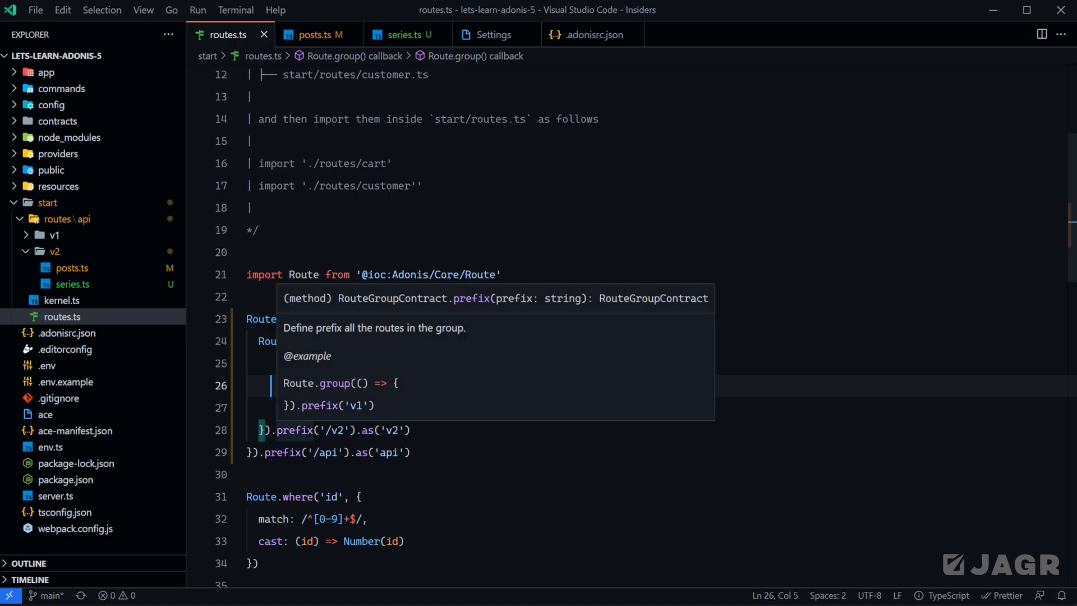
pyautogui.click(318, 34)
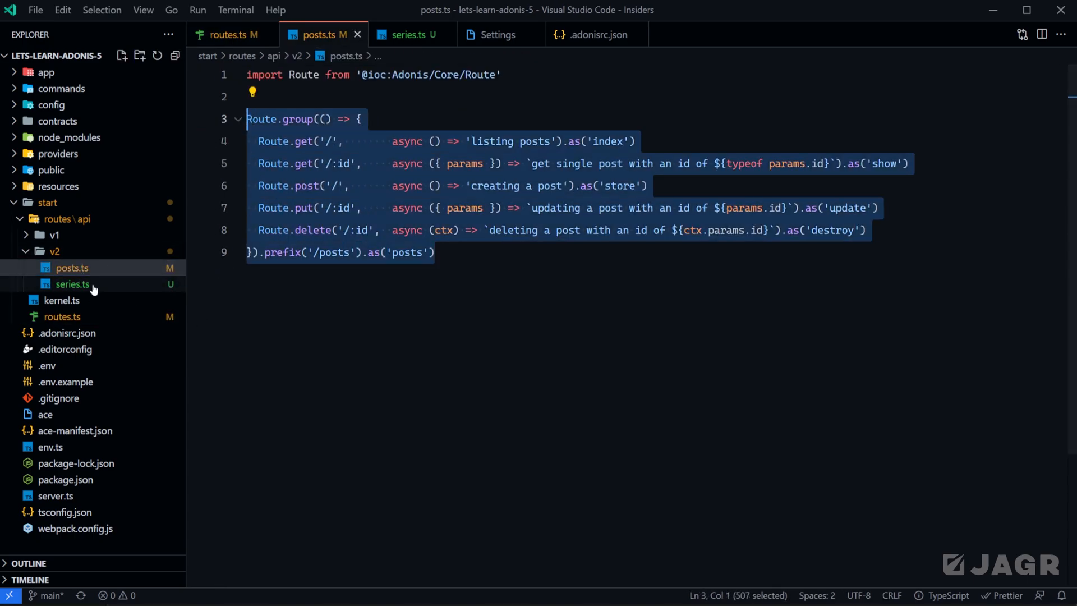
# Wrap the /posts group in export default function postRoutes() and save posts.ts
pyautogui.click(230, 34)
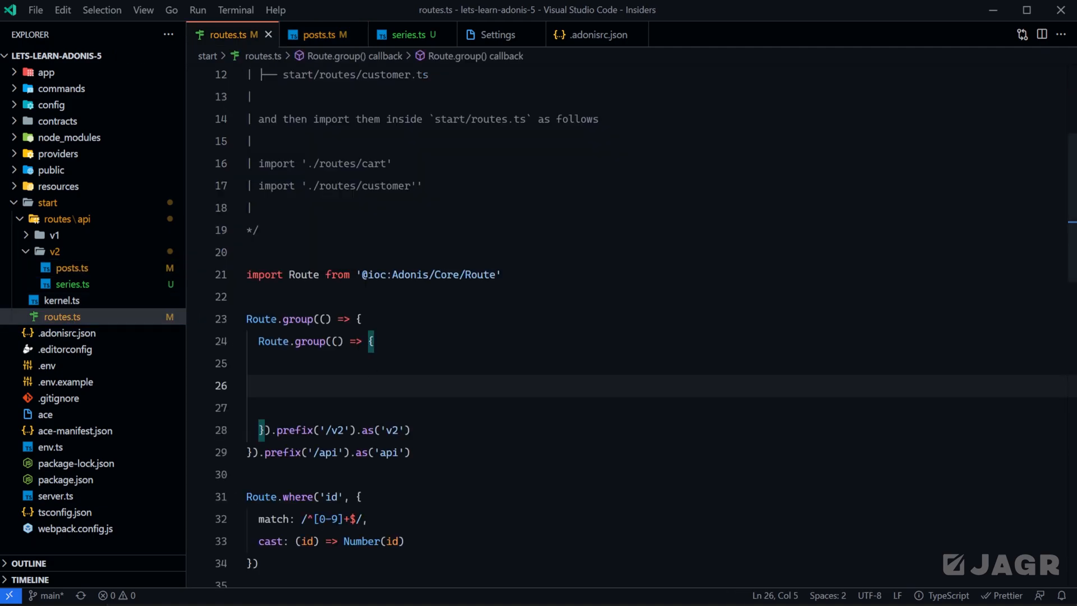
pyautogui.click(317, 34)
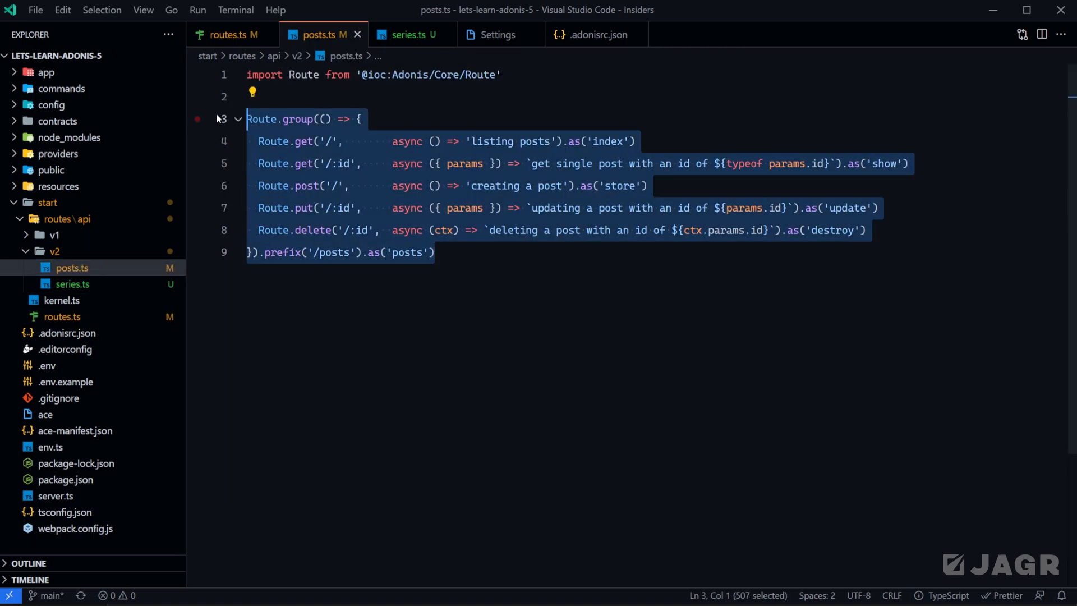
pyautogui.press('Delete')
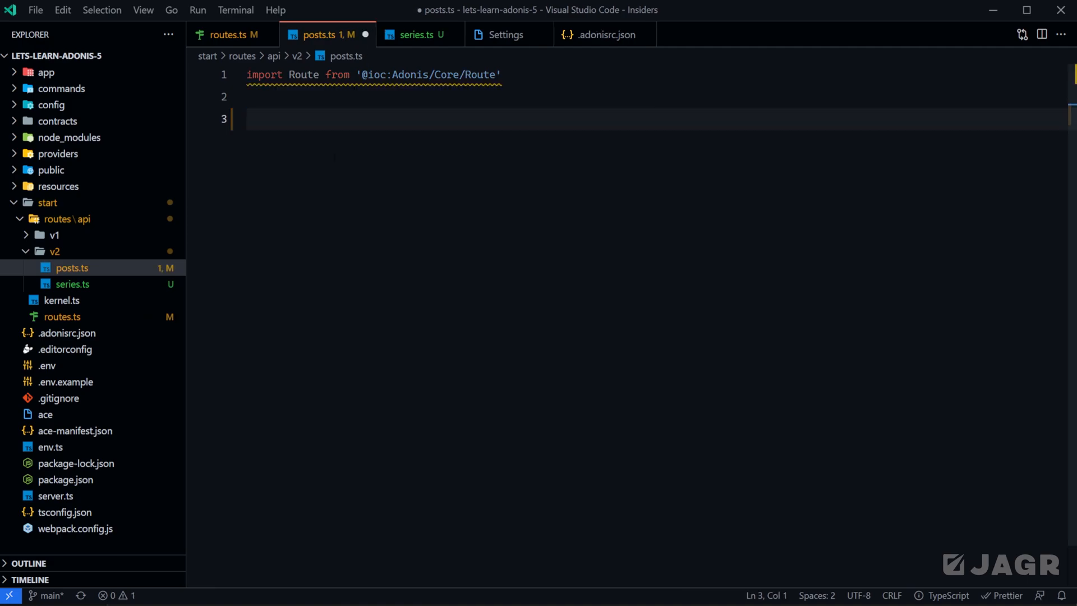
pyautogui.write('export default function postRoutes() {')
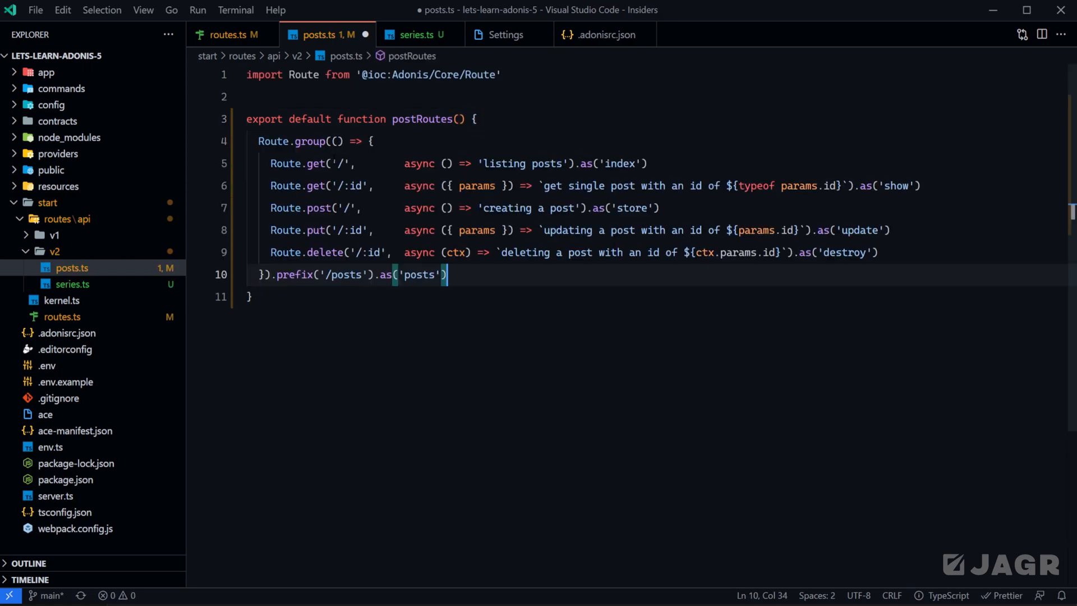
pyautogui.press('ctrl+s')
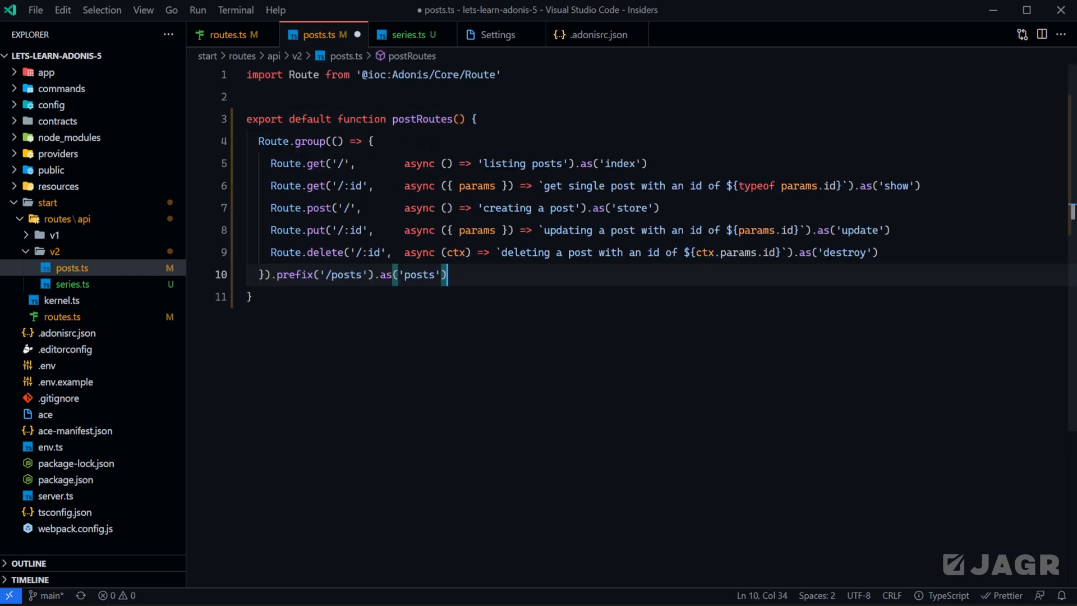
pyautogui.click(230, 34)
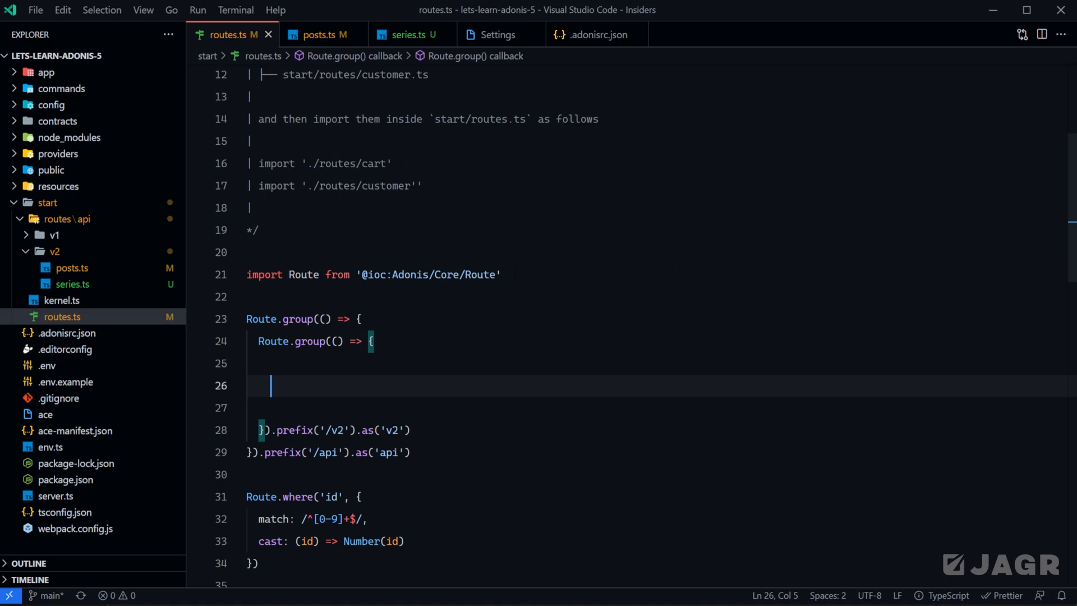
# Add import postRoutes from './routes/api/v2/posts' to routes.ts
pyautogui.write('import')
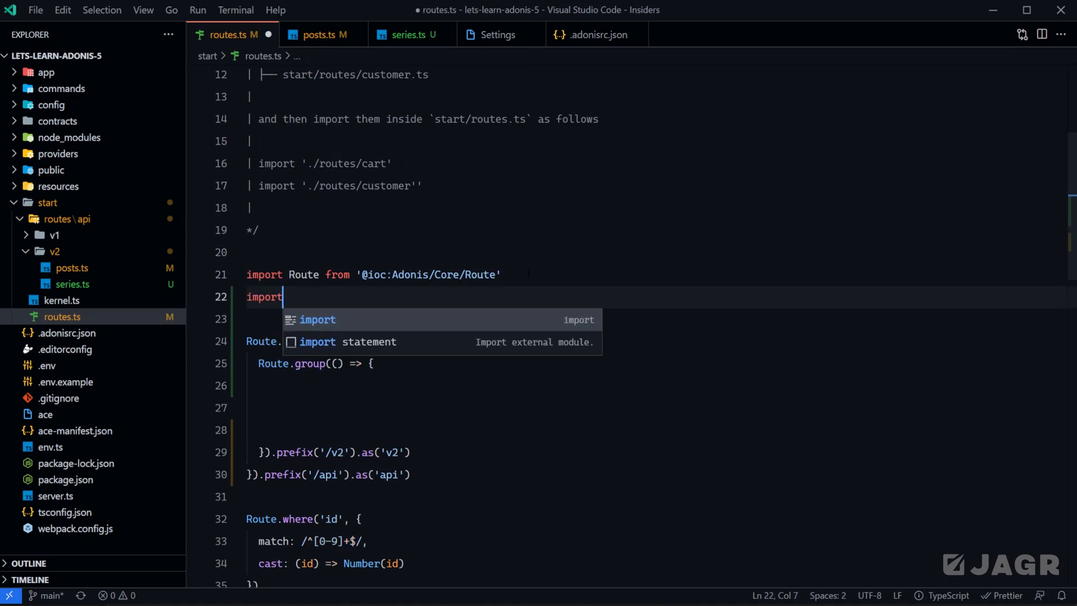
pyautogui.write('postRoutes')
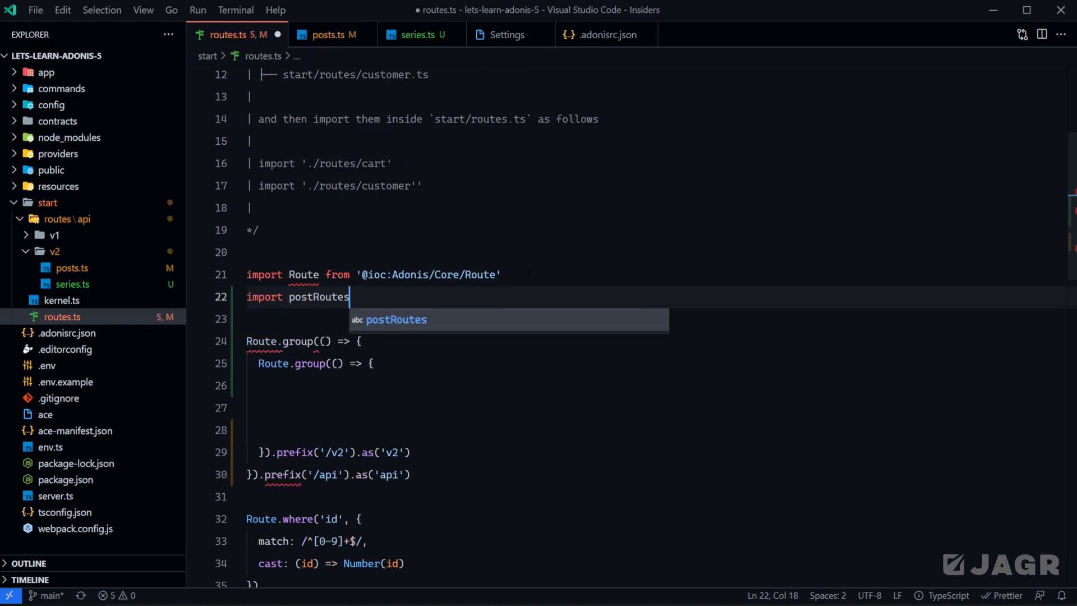
pyautogui.write("from './rout'")
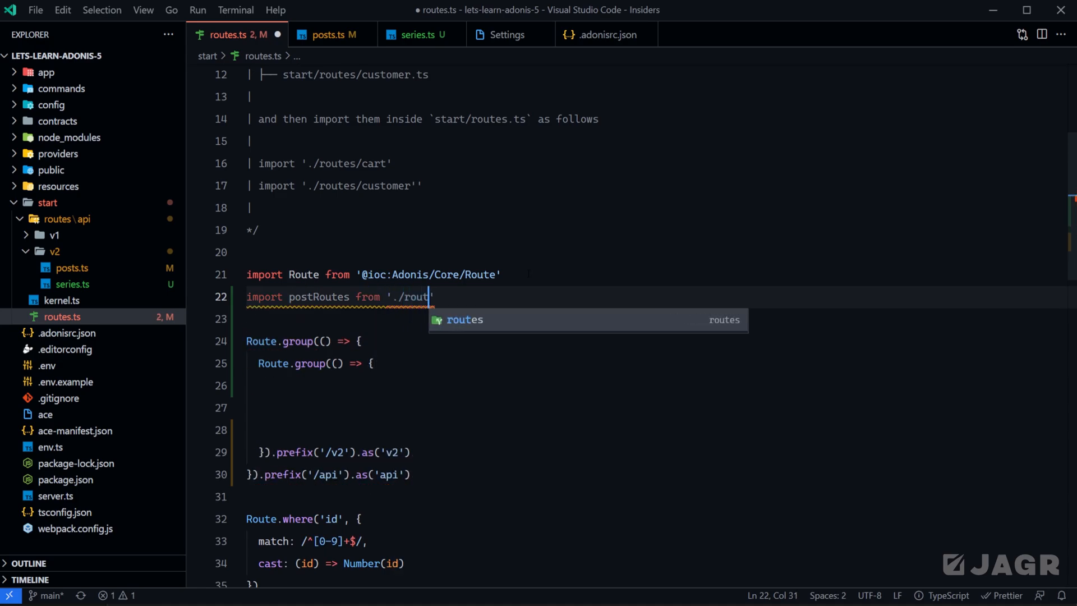
pyautogui.write('routes/api/v2/')
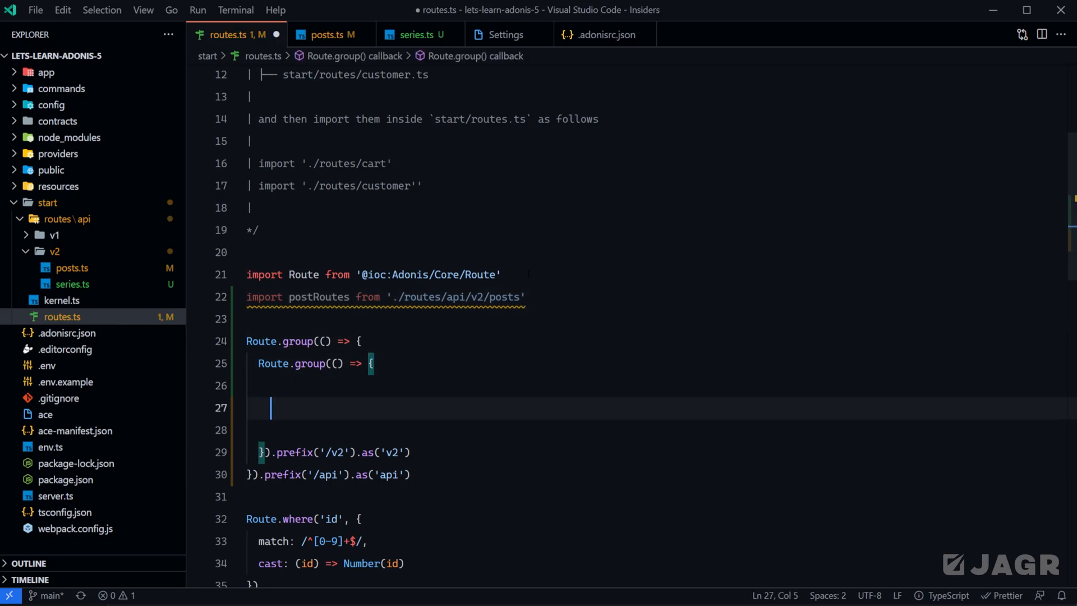
pyautogui.write('post')
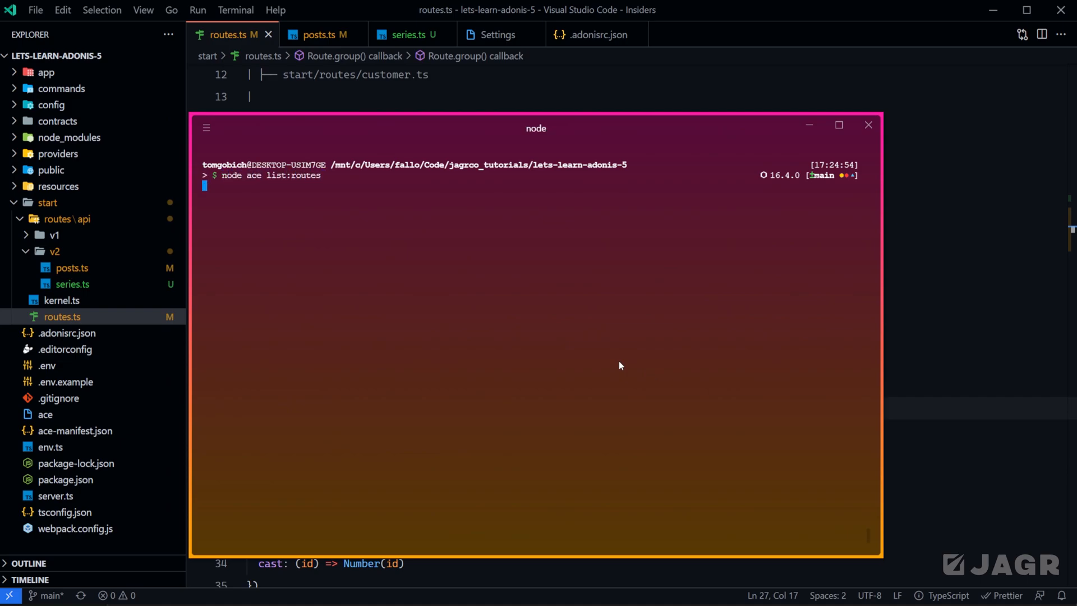
# Run node ace list:routes to confirm the api.v2.posts routes, then close the terminal
pyautogui.press('Return')
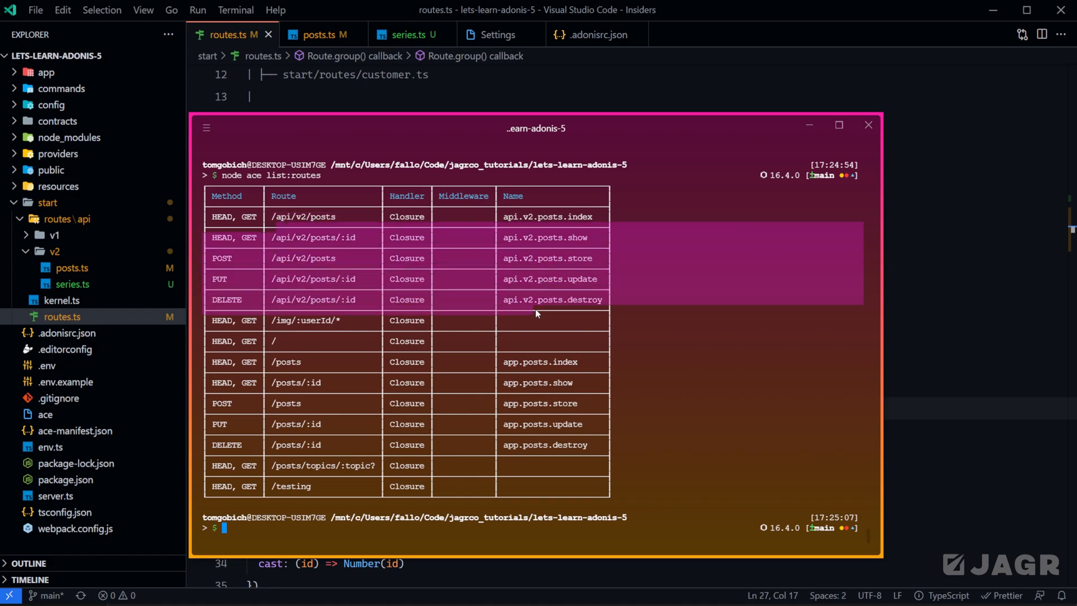
pyautogui.click(868, 125)
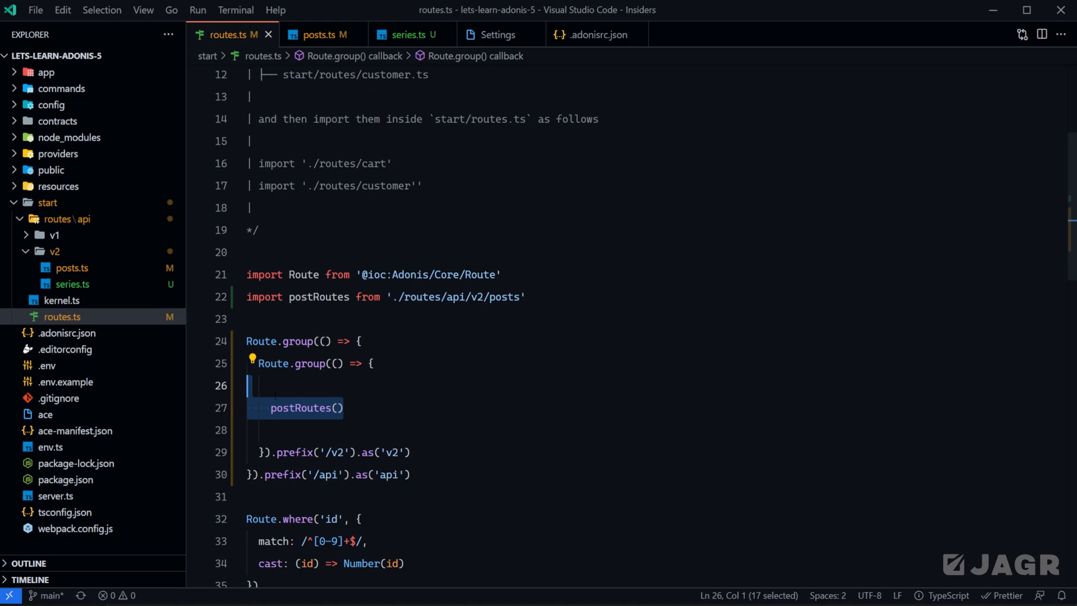
# Add await require('./routes/api/v2/series') below postRoutes() inside the v2 group
pyautogui.click(337, 407)
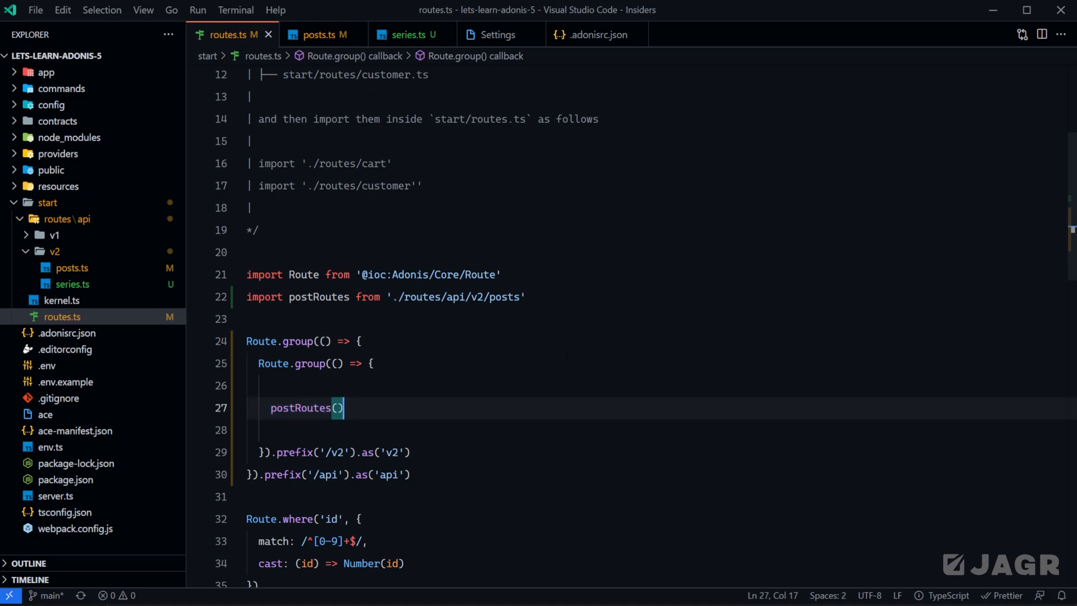
pyautogui.press('Enter')
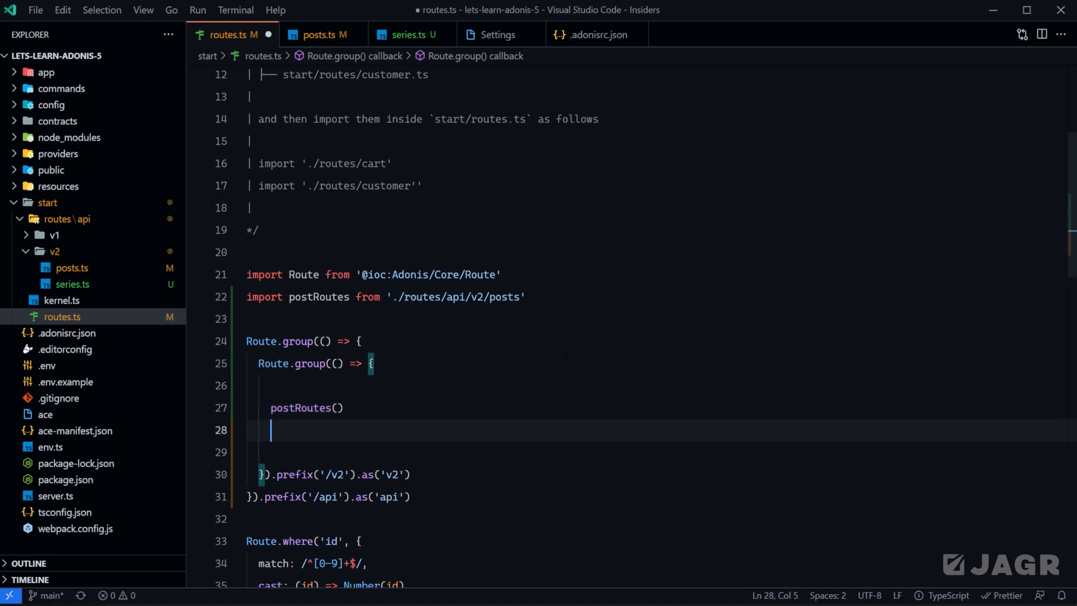
pyautogui.write('await require')
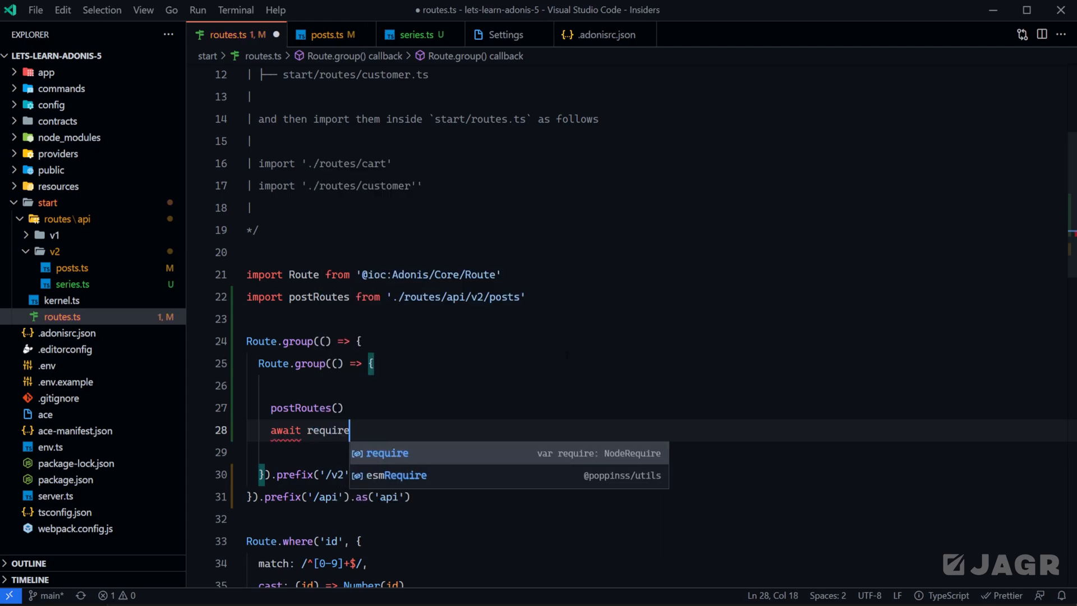
pyautogui.write("('./ro")
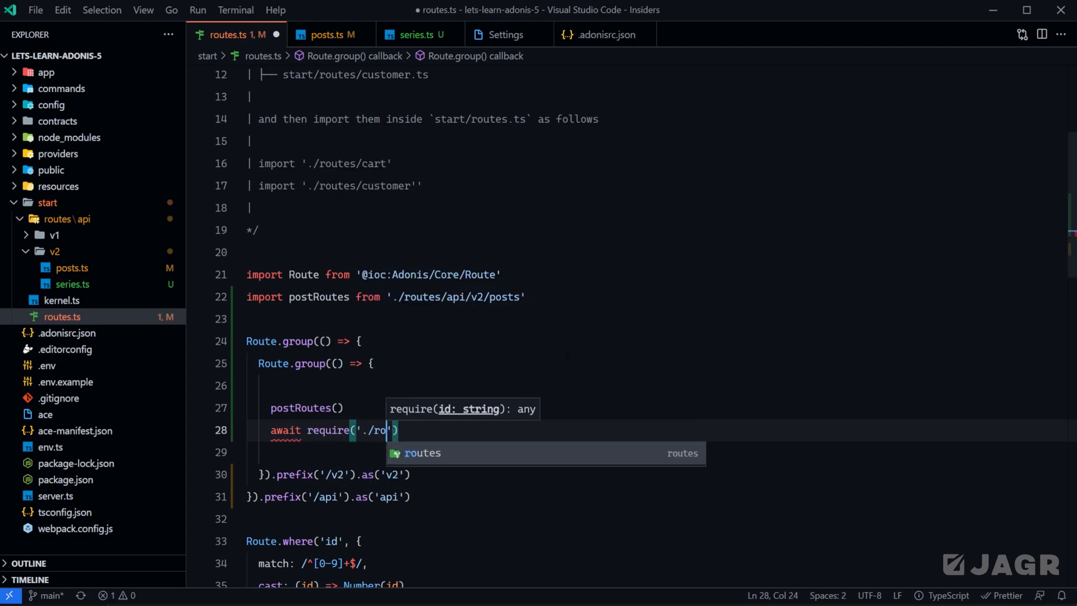
pyautogui.write('routes/')
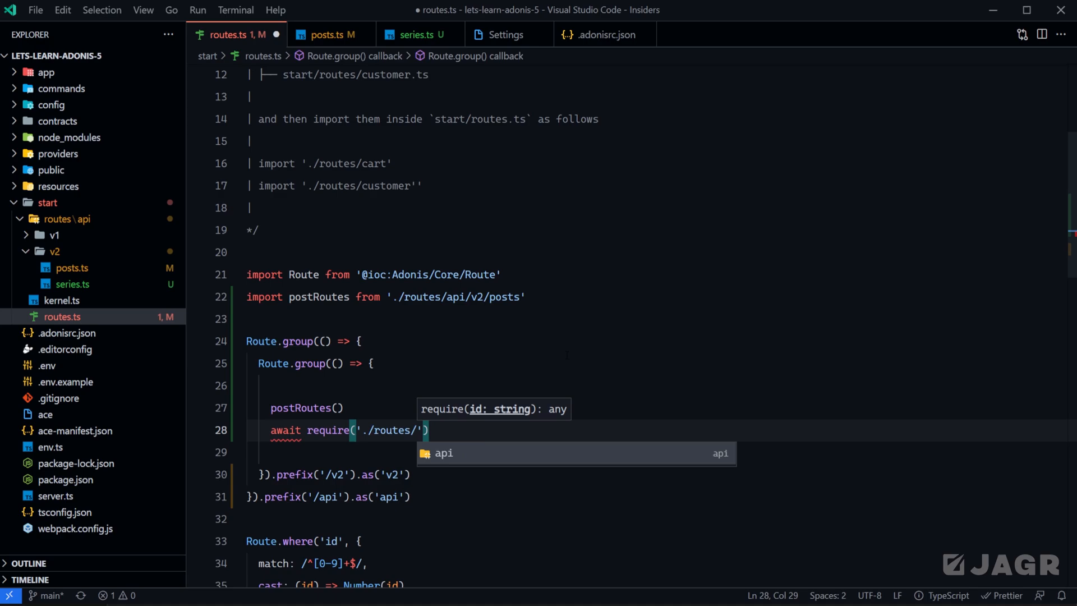
pyautogui.write('api/v2/series')
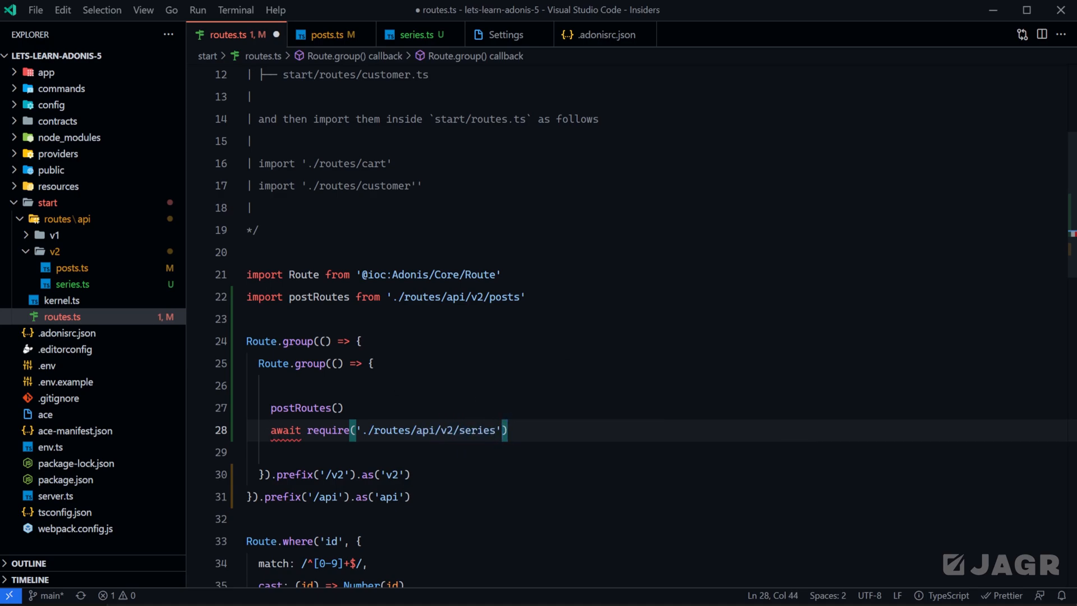
pyautogui.write('as')
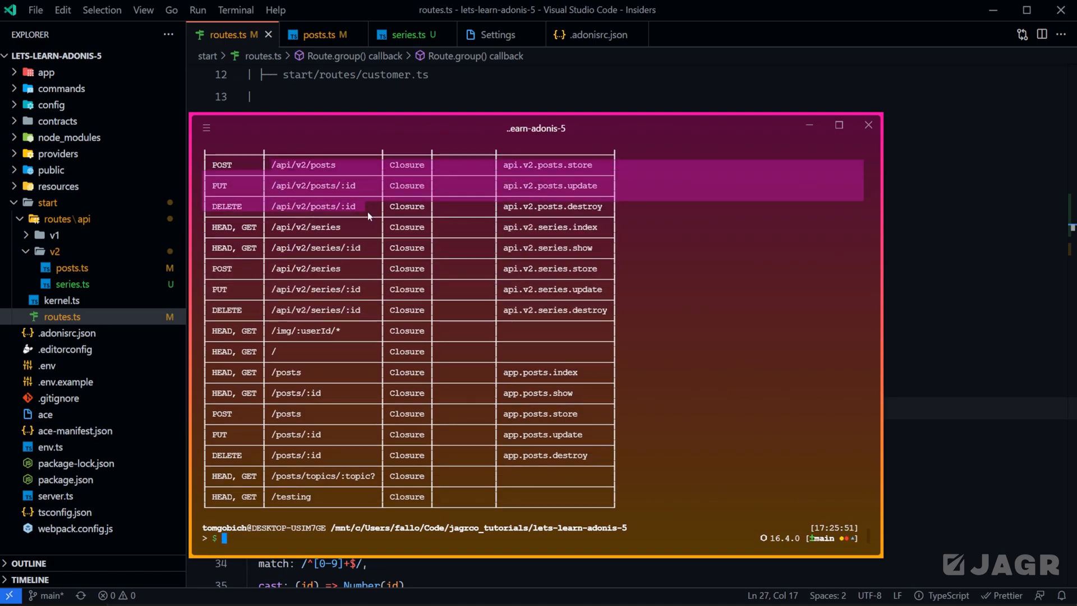
pyautogui.moveTo(401, 217)
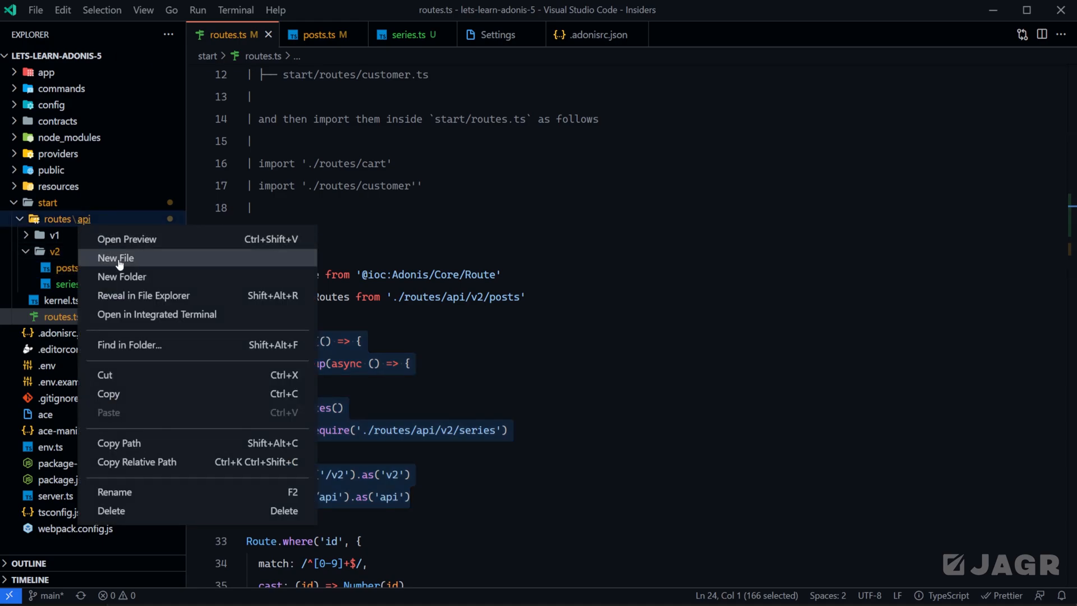
# Create and save routes/api/index.ts holding the v2 group, with paths shortened to './v2/...'
pyautogui.click(116, 257)
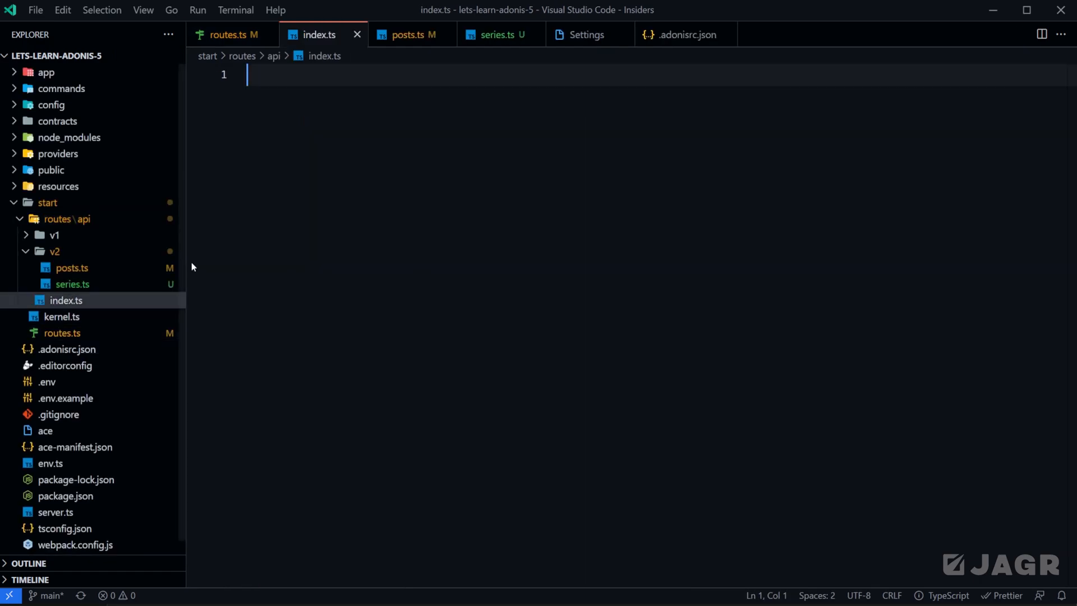
pyautogui.click(232, 34)
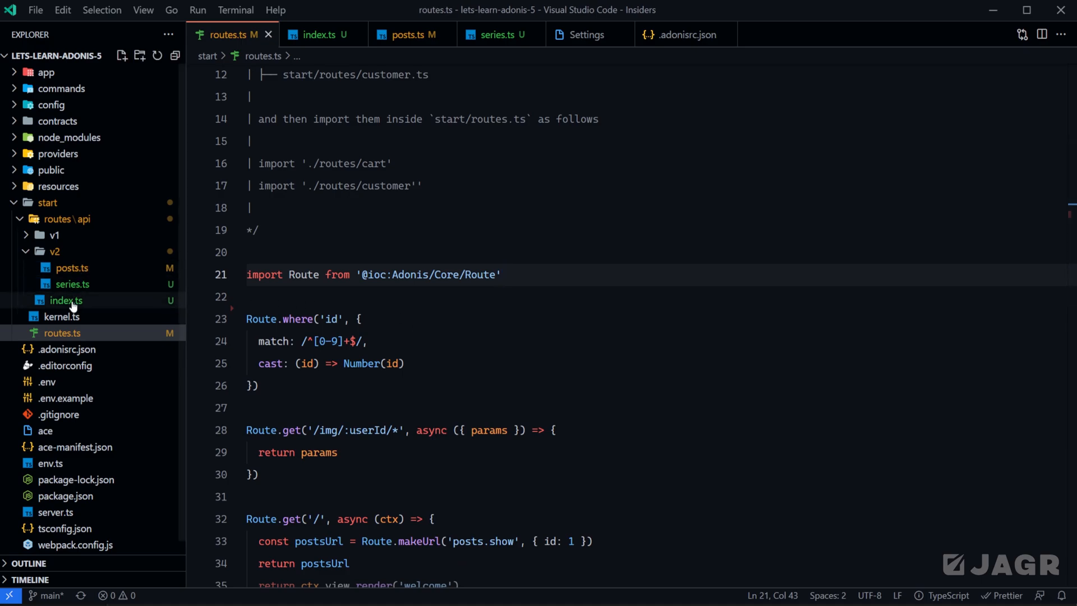
pyautogui.click(66, 300)
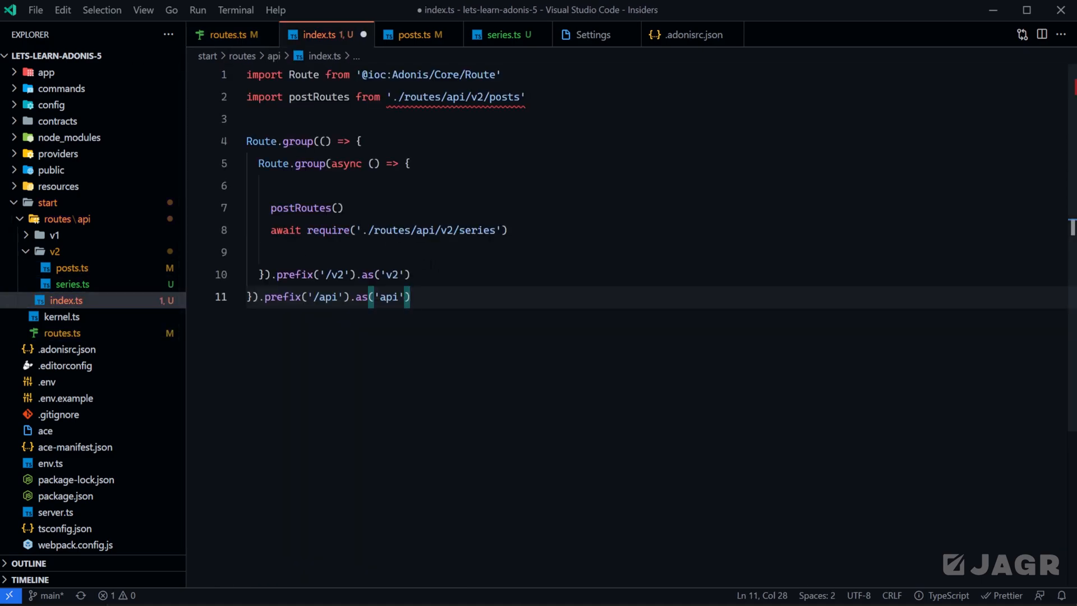
pyautogui.click(397, 96)
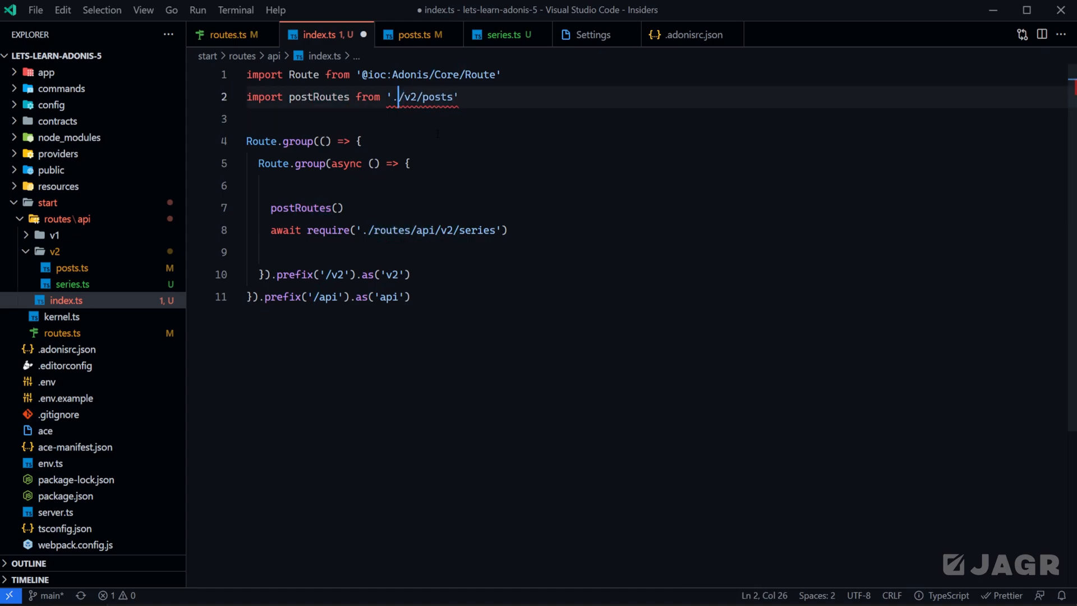
pyautogui.click(360, 230)
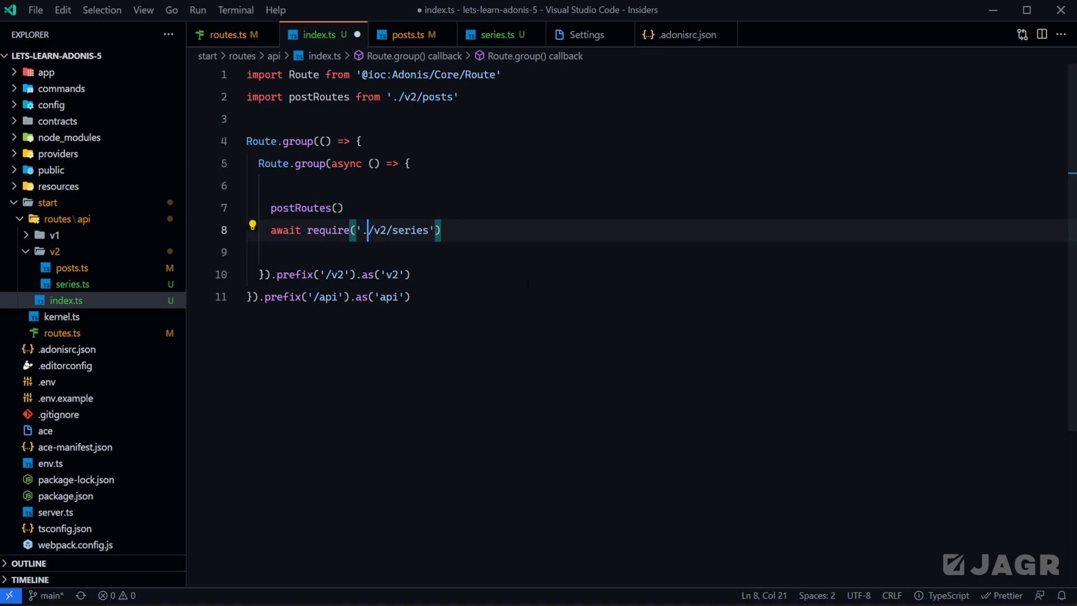
pyautogui.press('ctrl+s')
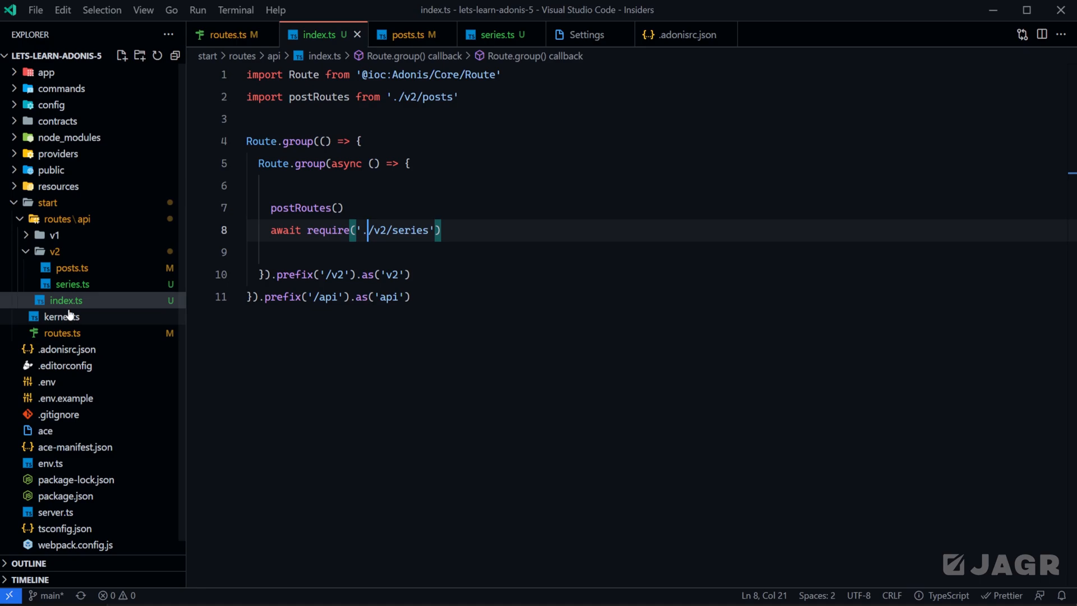
# Add import './routes/api' after the Route import in routes.ts, then select that line
pyautogui.click(62, 333)
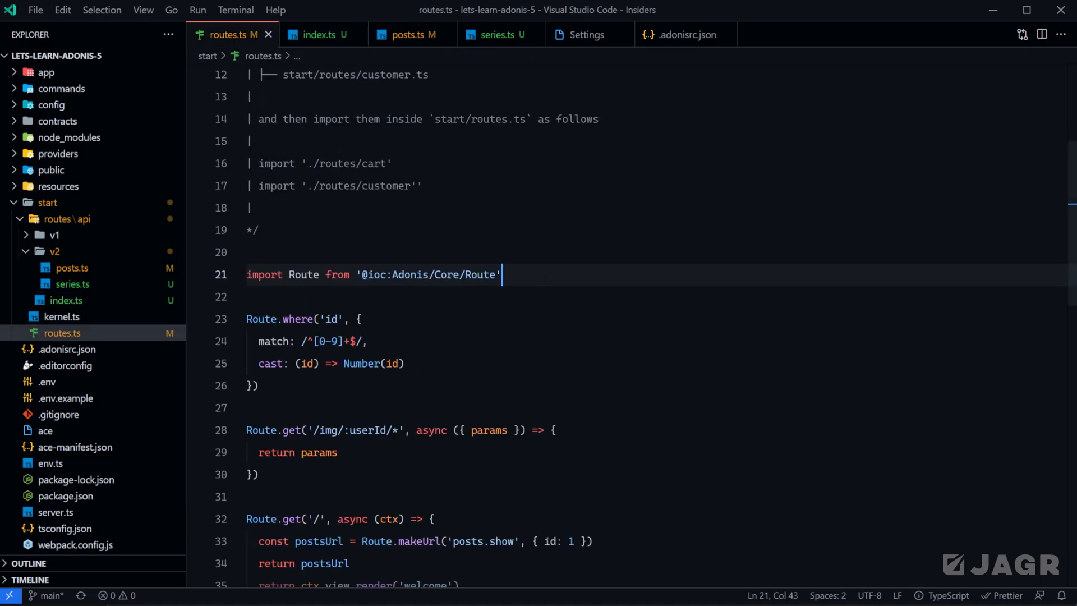
pyautogui.write('impor')
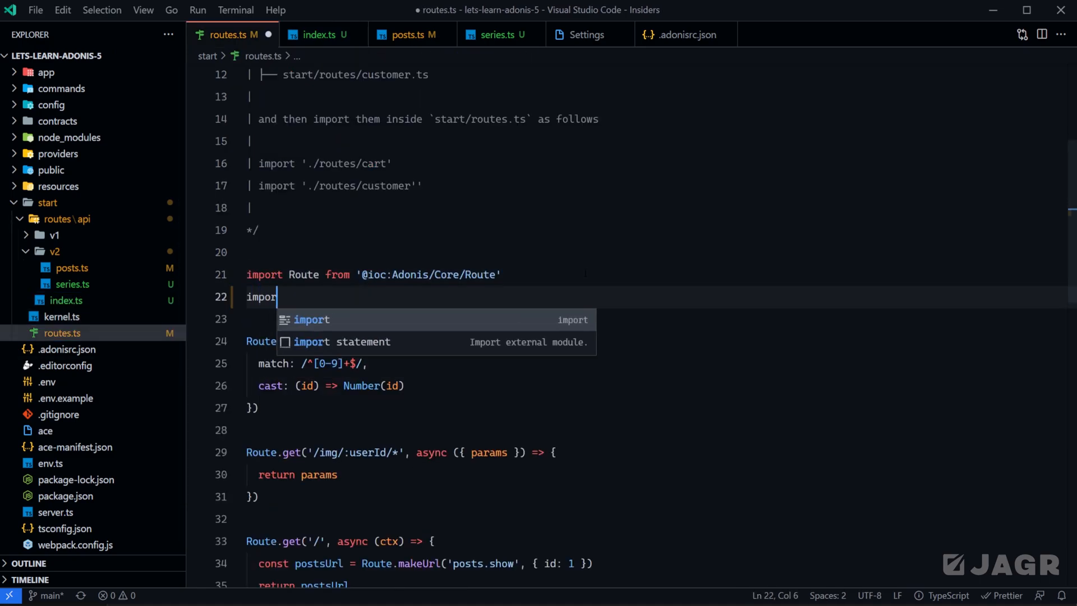
pyautogui.write("t './")
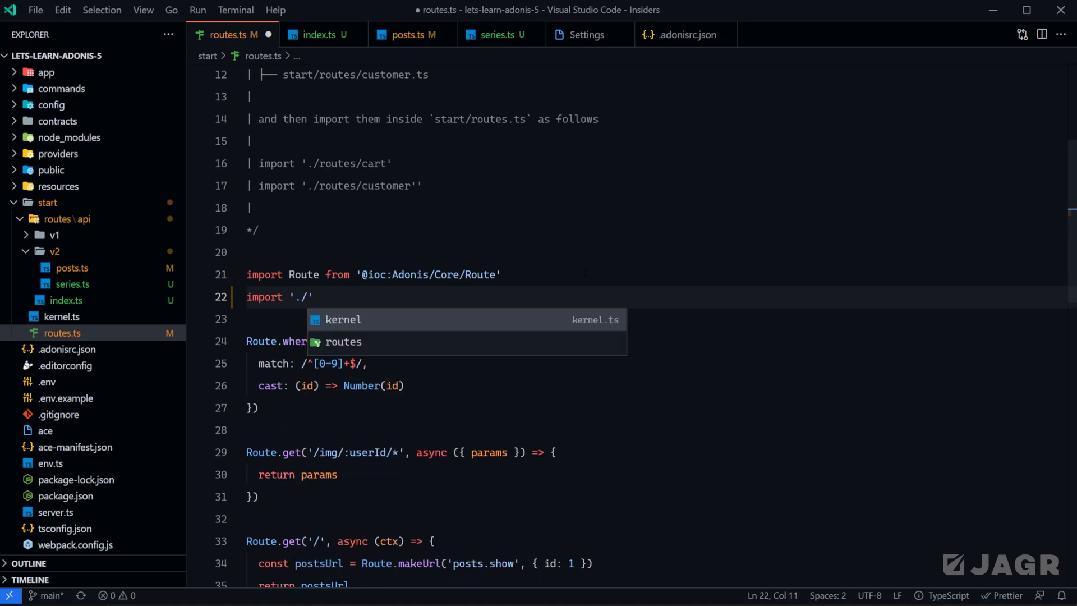
pyautogui.write('routes/api')
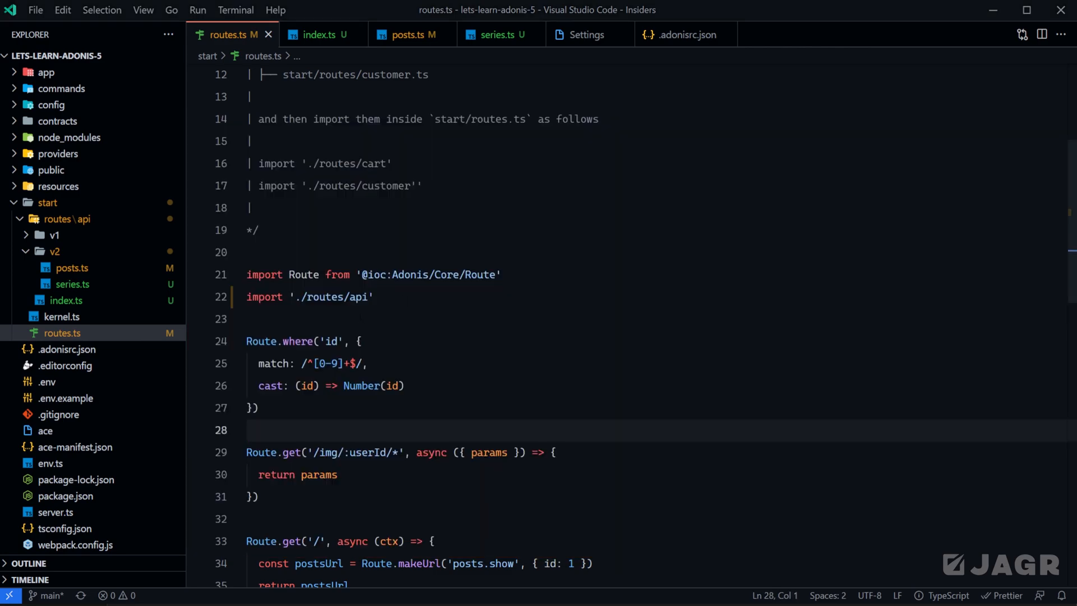
pyautogui.tripleClick(309, 296)
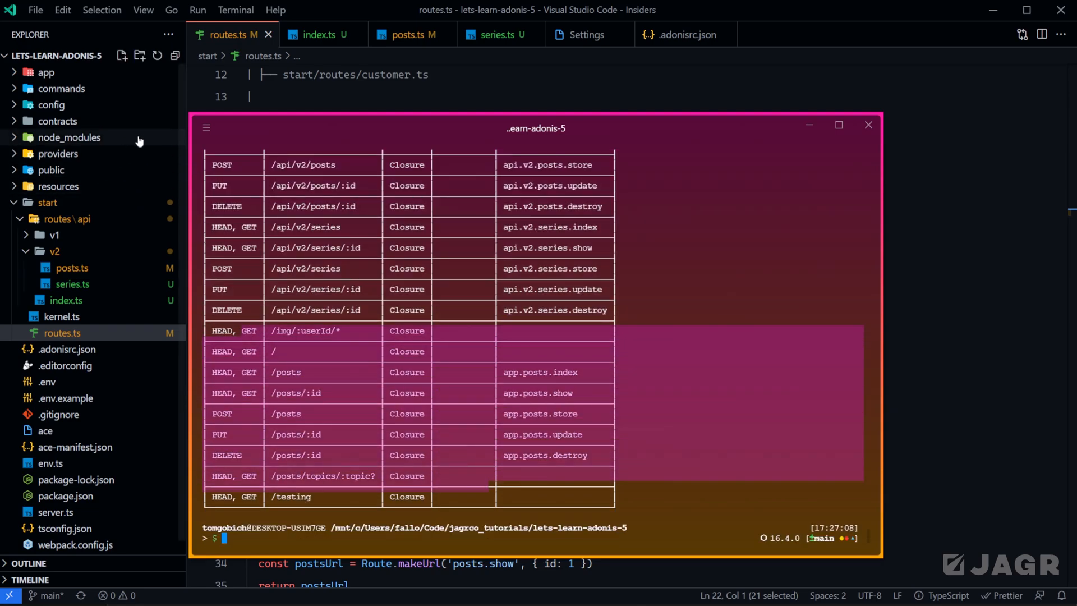
# Scroll up the route listing to confirm the api.v2 routes appear first
pyautogui.scroll(3)
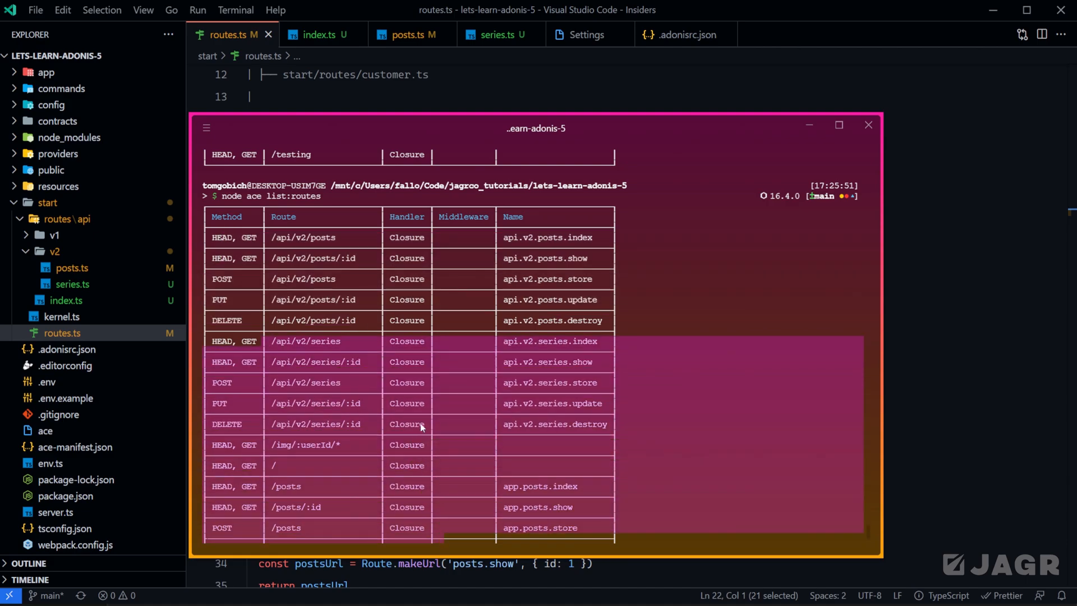
pyautogui.moveTo(271, 241)
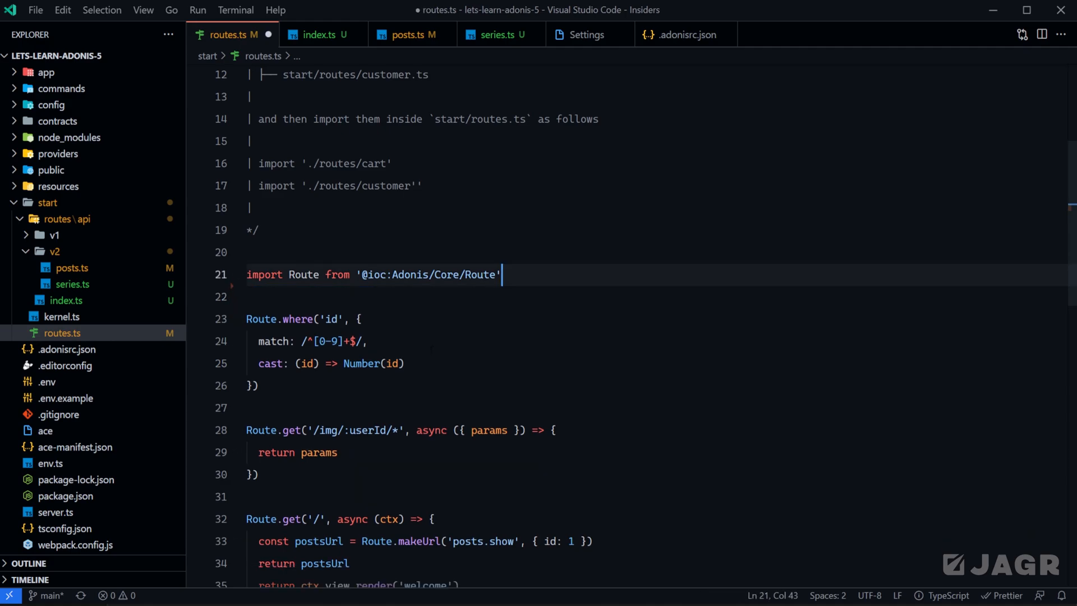
# Append (async () => await require('./routes/api'))() at the end of routes.ts and save
pyautogui.scroll(-3)
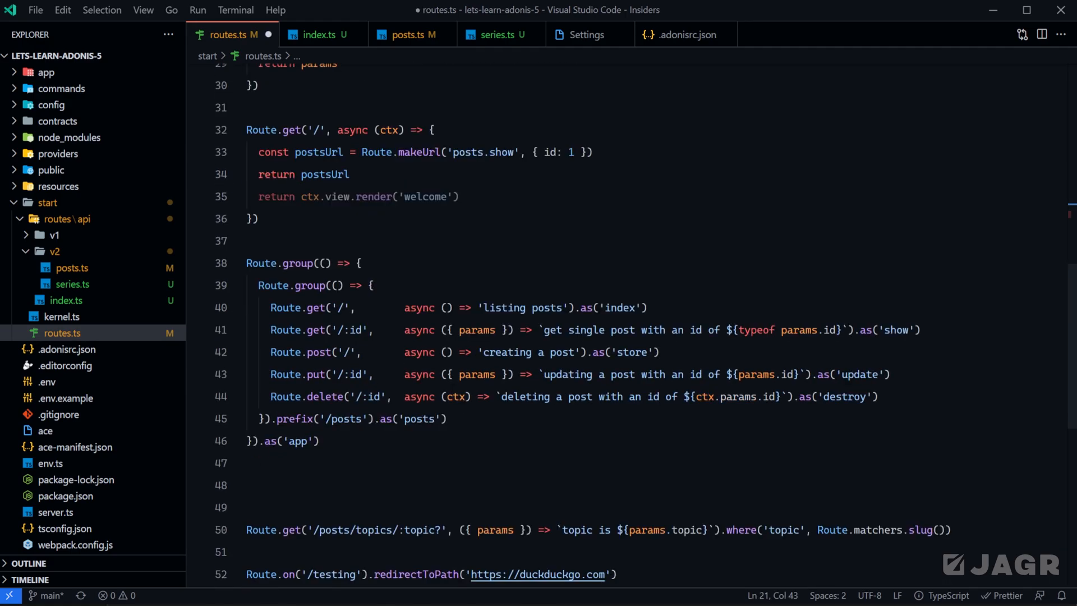
pyautogui.scroll(-3)
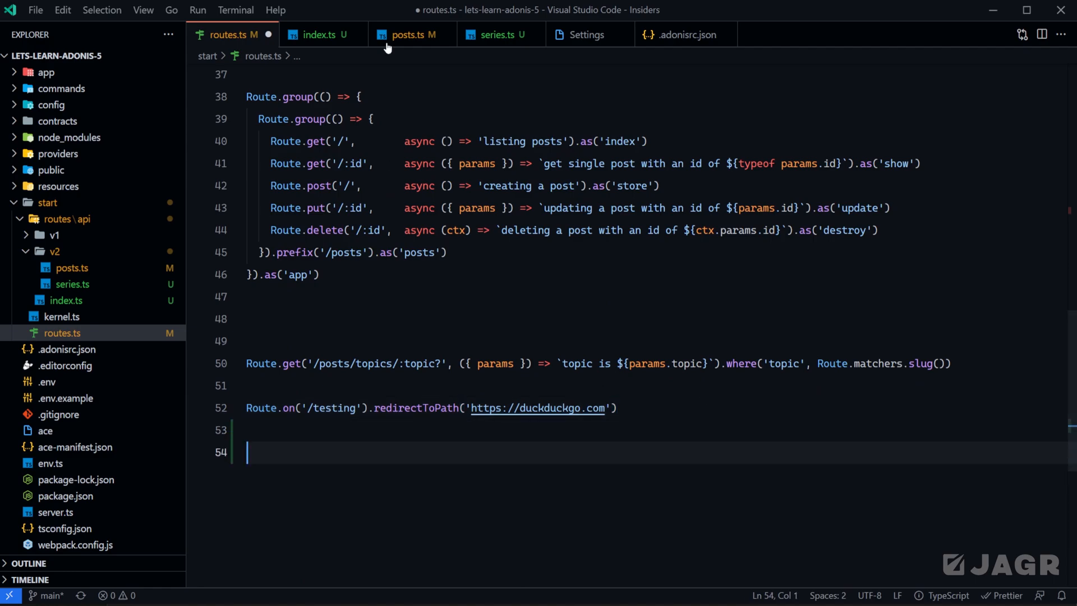
pyautogui.write('async () => )')
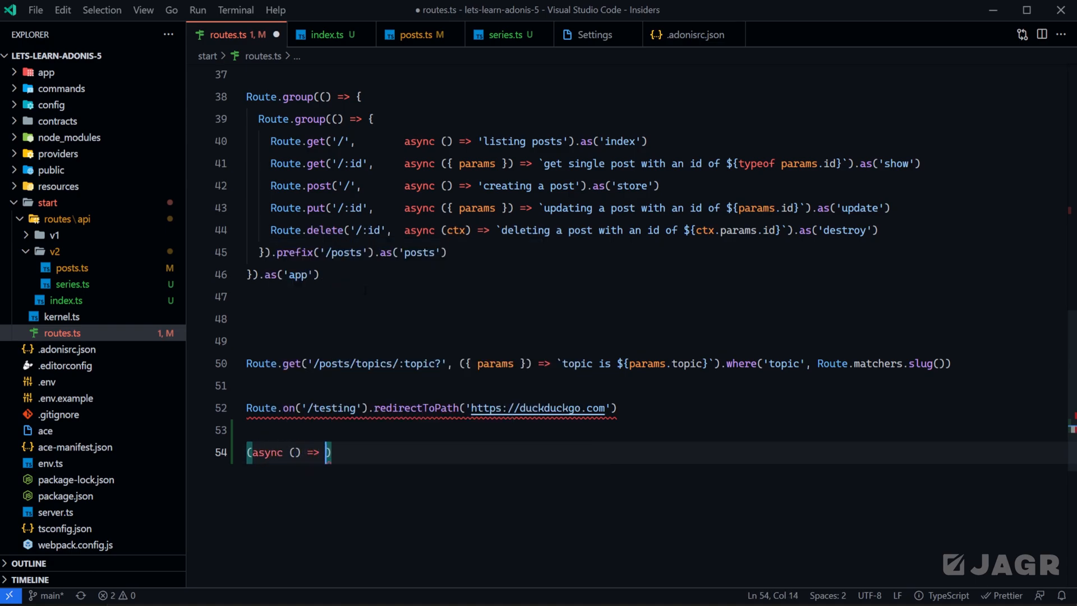
pyautogui.write("await require('./routes/api")
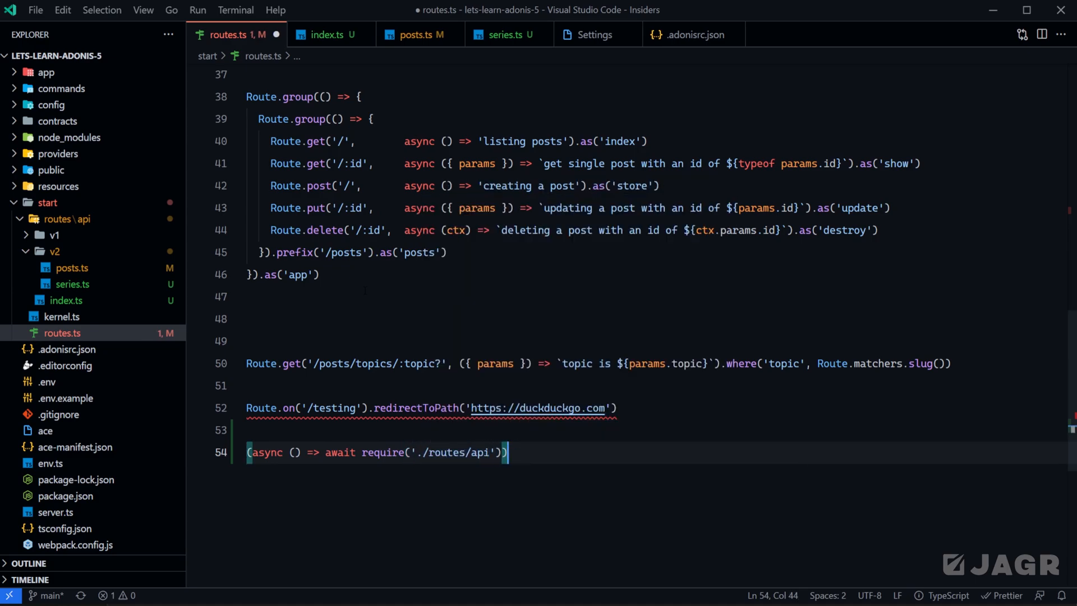
pyautogui.write('()')
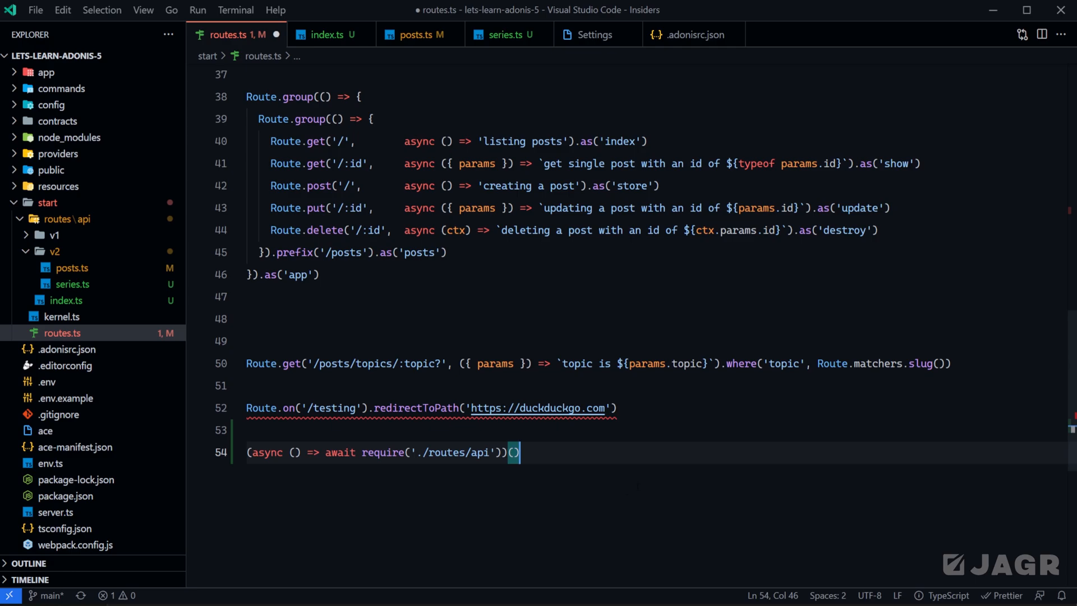
pyautogui.press('ctrl+s')
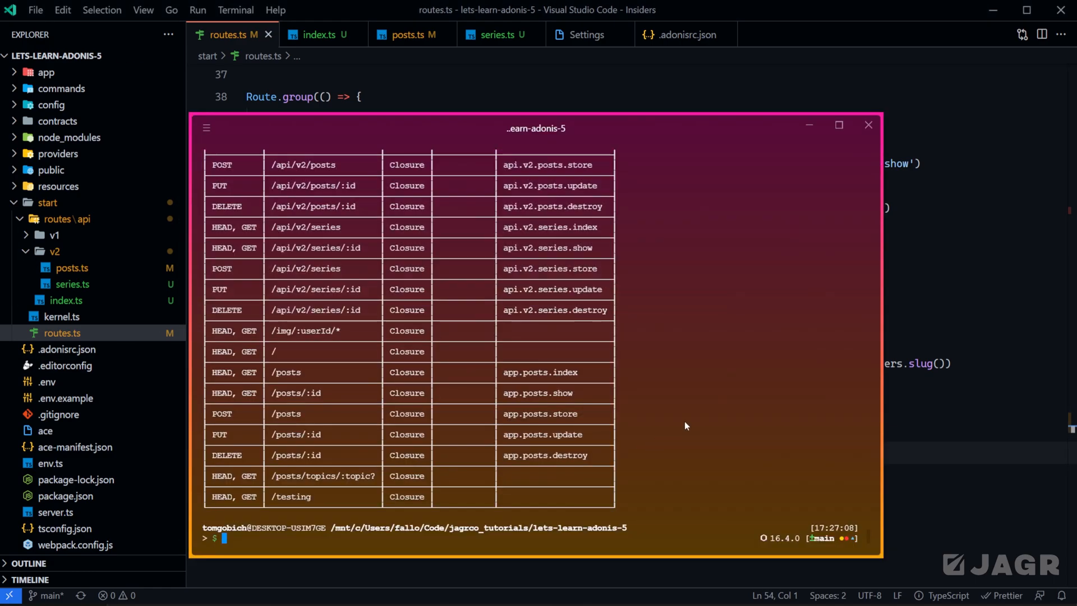
# Enter node ace list:routes again in Windows Terminal
pyautogui.write('node ace list:routes')
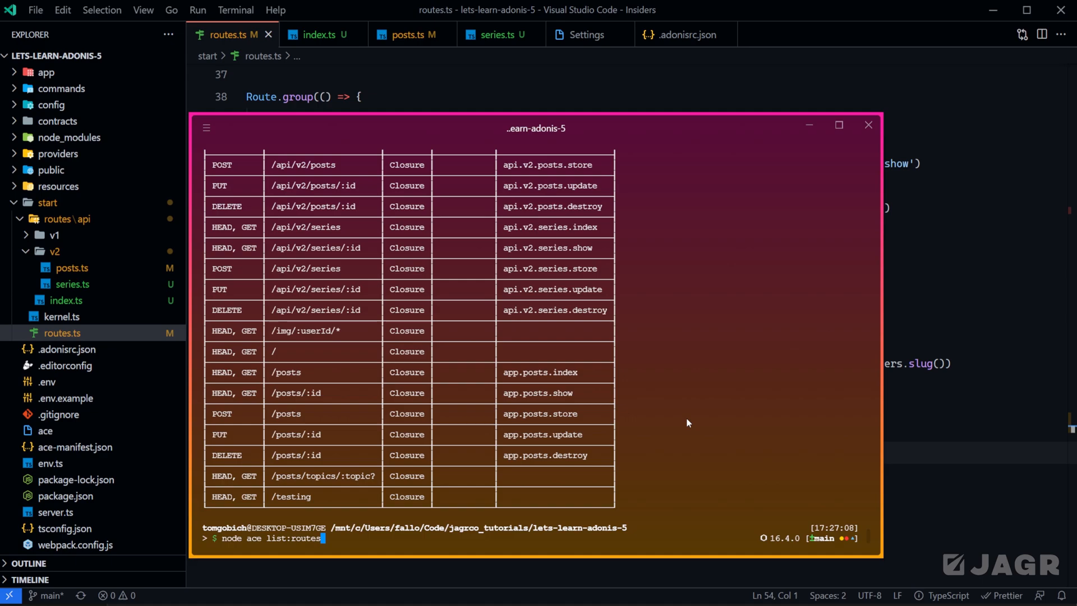
pyautogui.moveTo(301, 260)
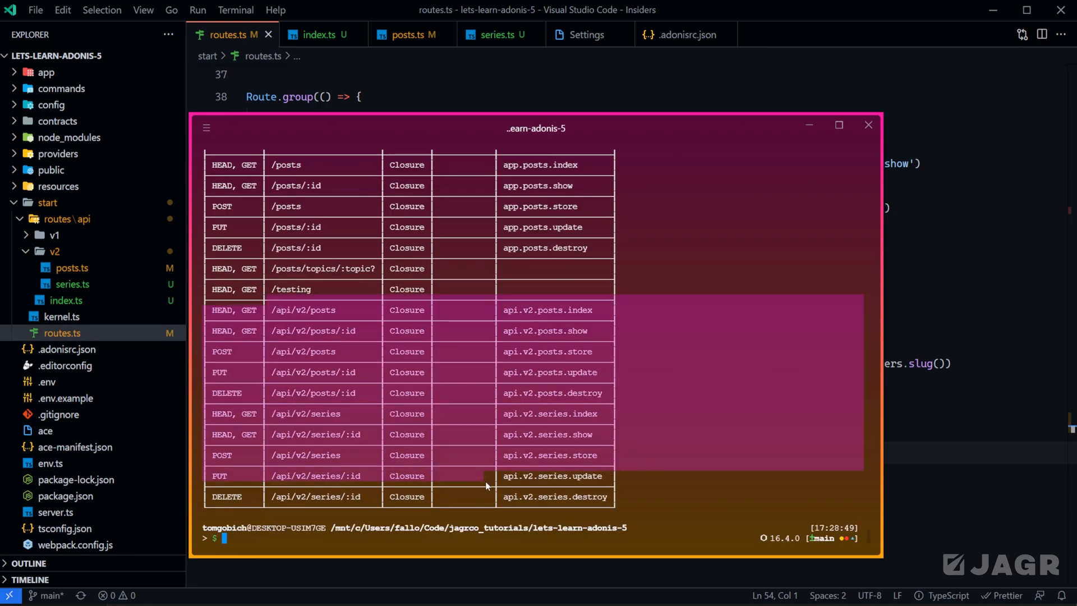
pyautogui.moveTo(554, 371)
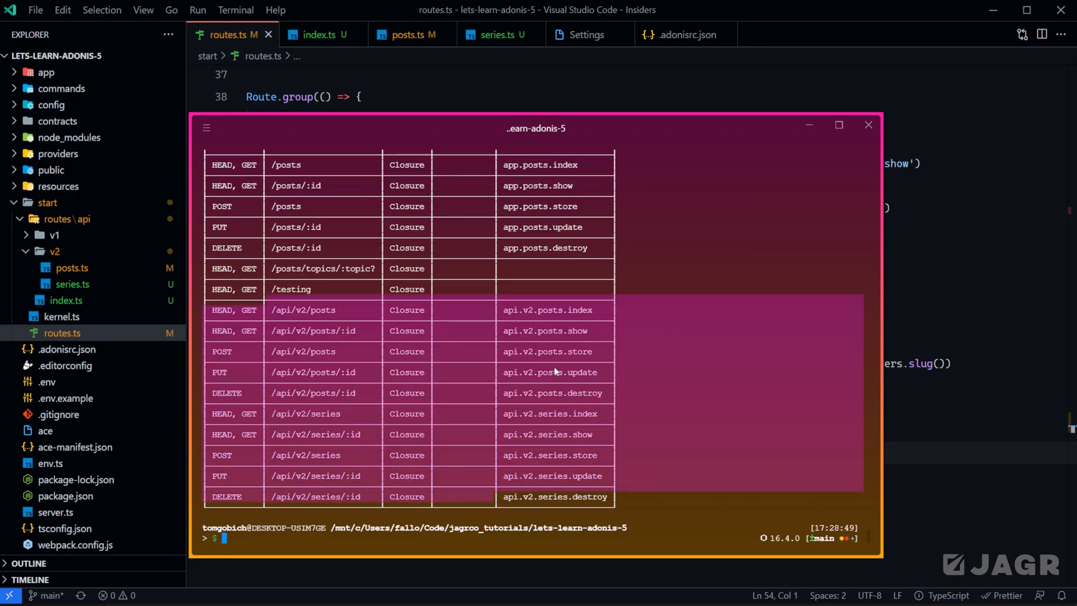